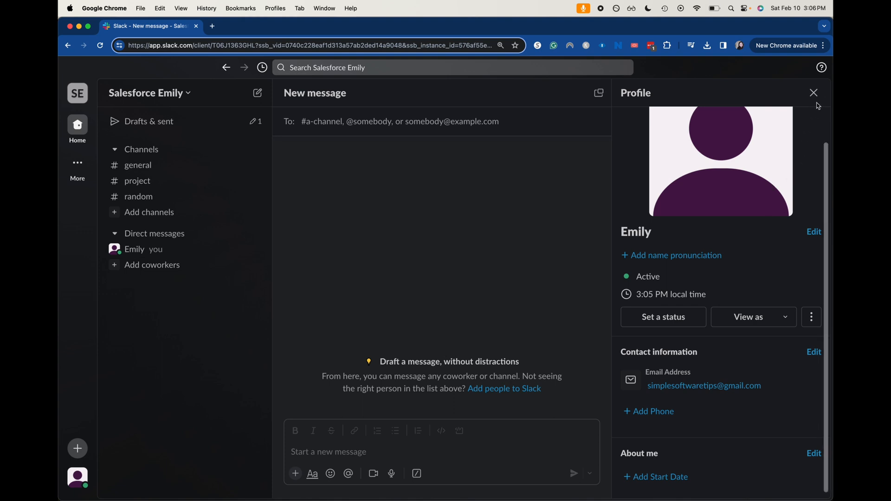
pyautogui.click(813, 93)
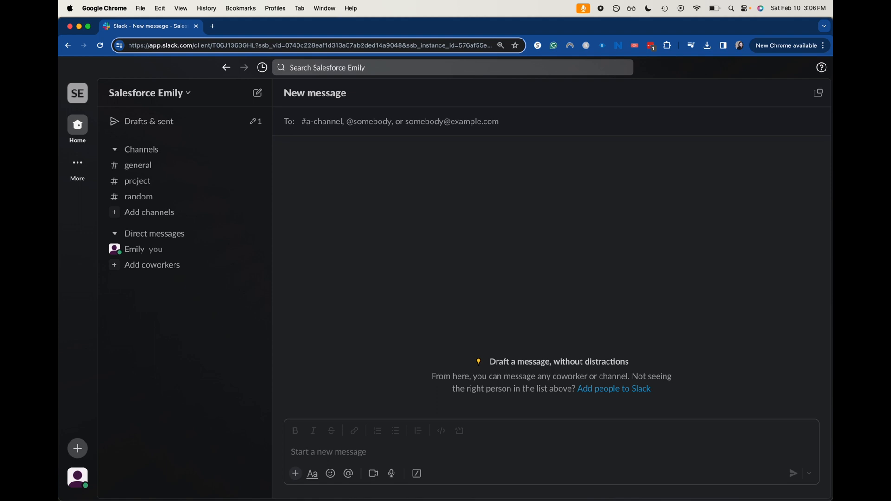
pyautogui.moveTo(77, 478)
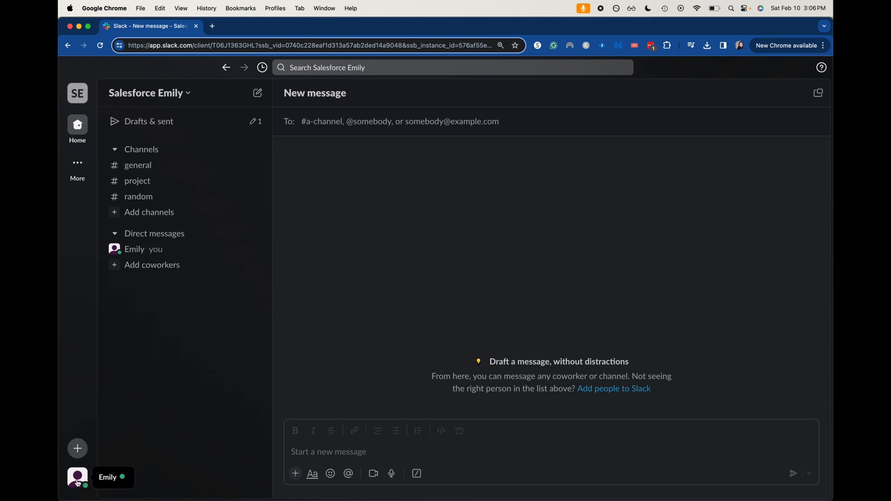
pyautogui.moveTo(141, 369)
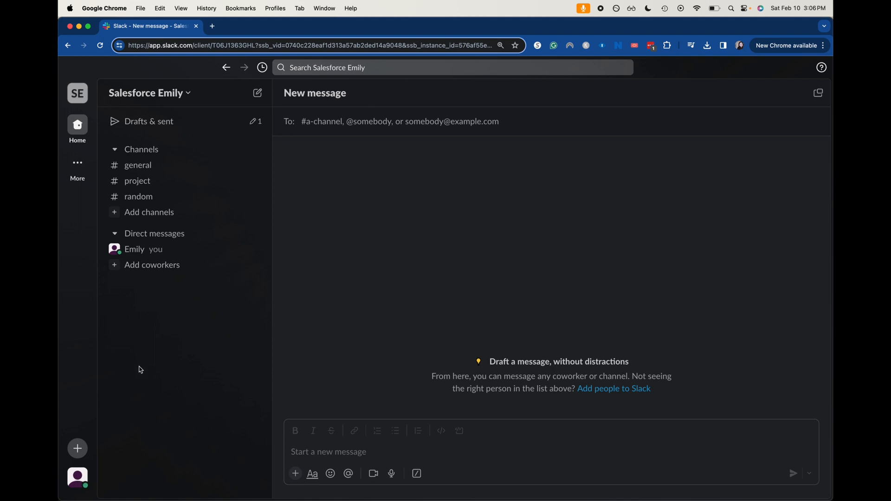
pyautogui.moveTo(76, 469)
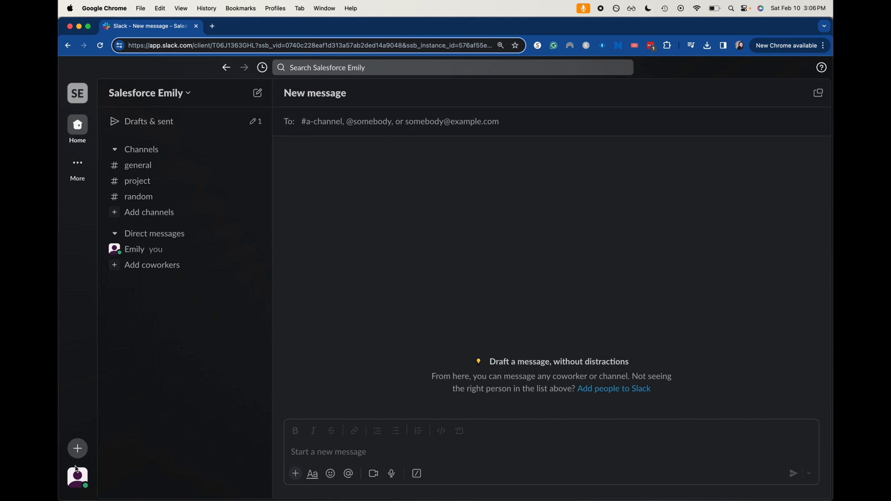
pyautogui.moveTo(78, 478)
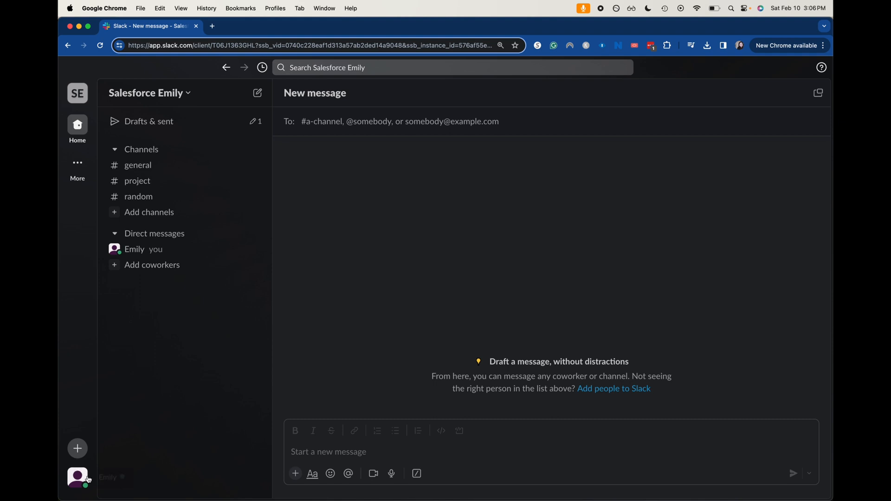
pyautogui.moveTo(77, 478)
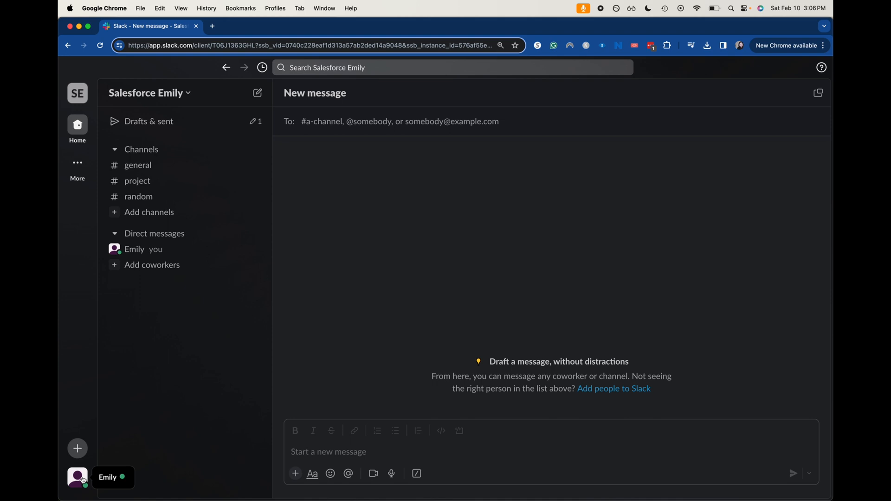
# Open Emily's own profile panel from the bottom-left avatar menu.
pyautogui.click(77, 477)
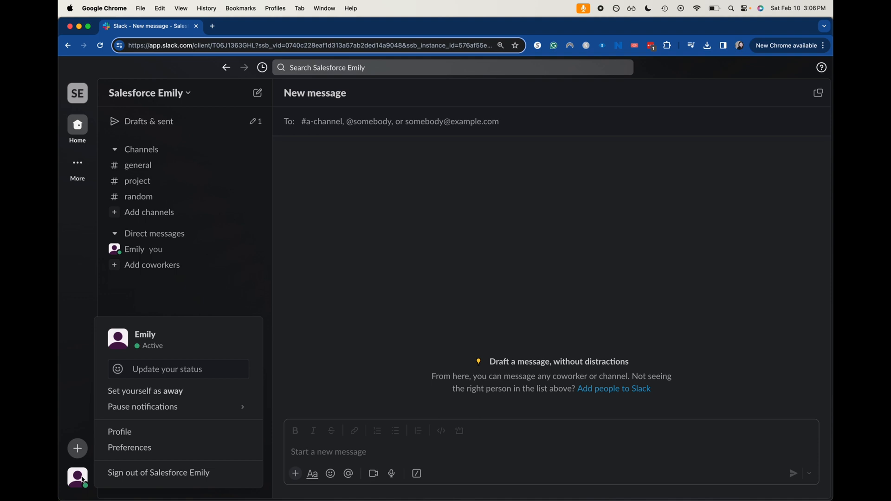
pyautogui.moveTo(123, 343)
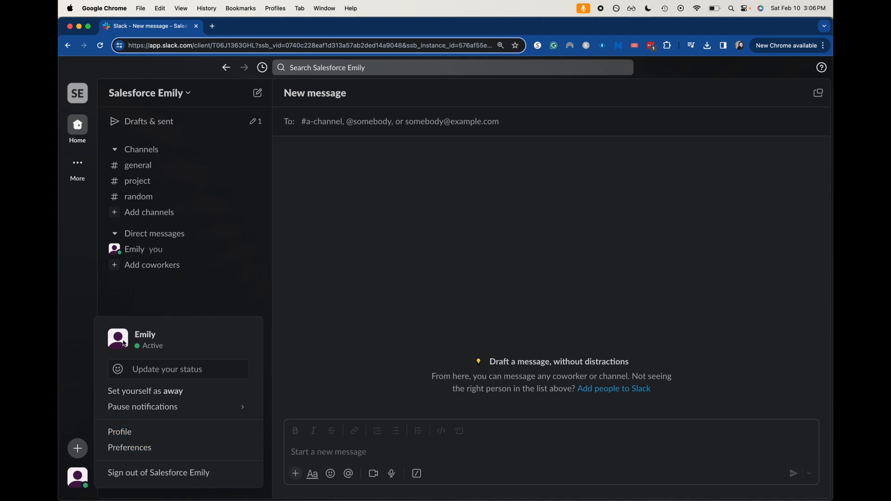
pyautogui.click(119, 431)
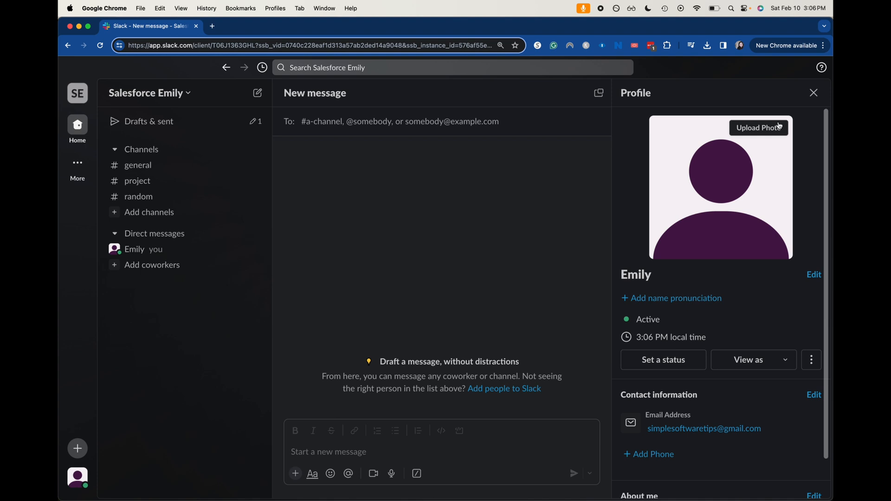
pyautogui.moveTo(764, 132)
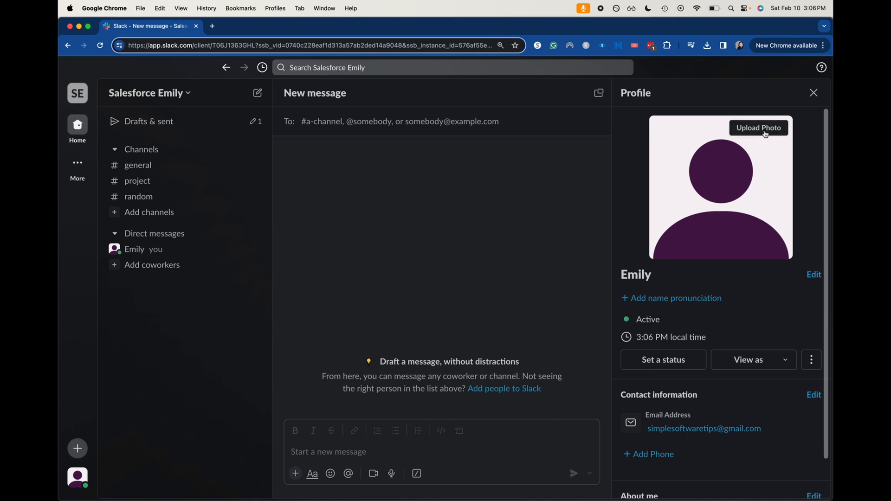
pyautogui.moveTo(813, 275)
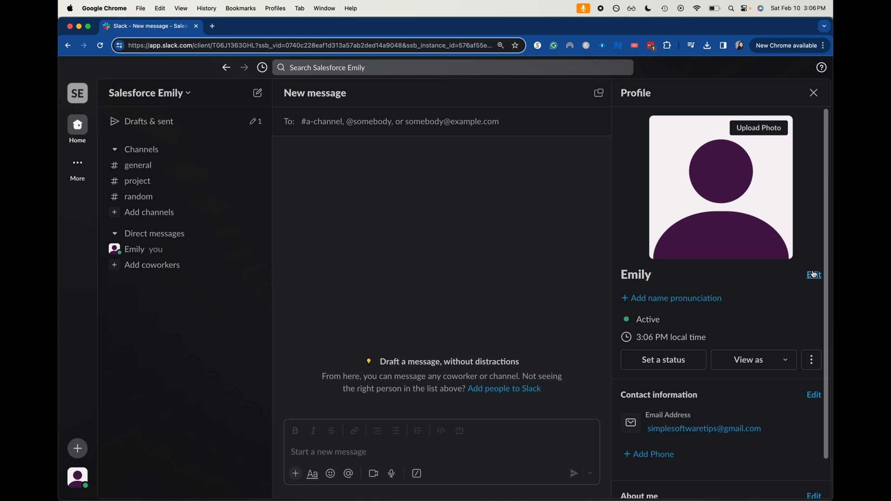
pyautogui.moveTo(813, 274)
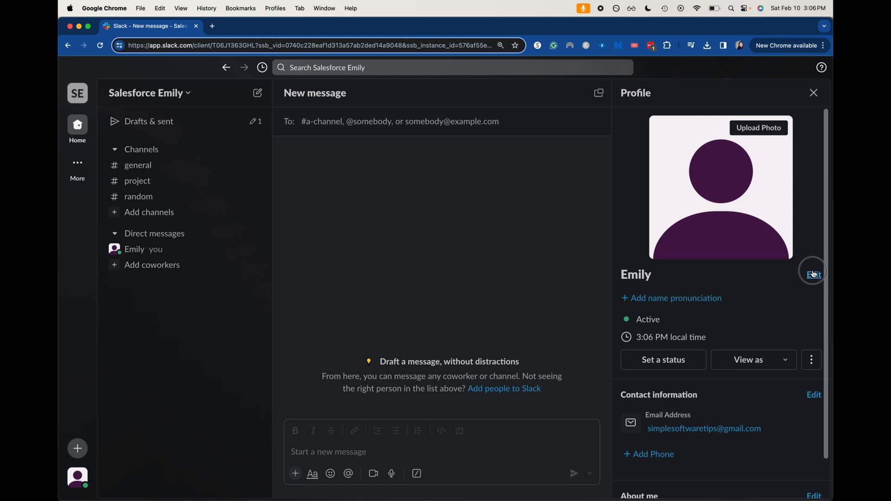
pyautogui.click(812, 274)
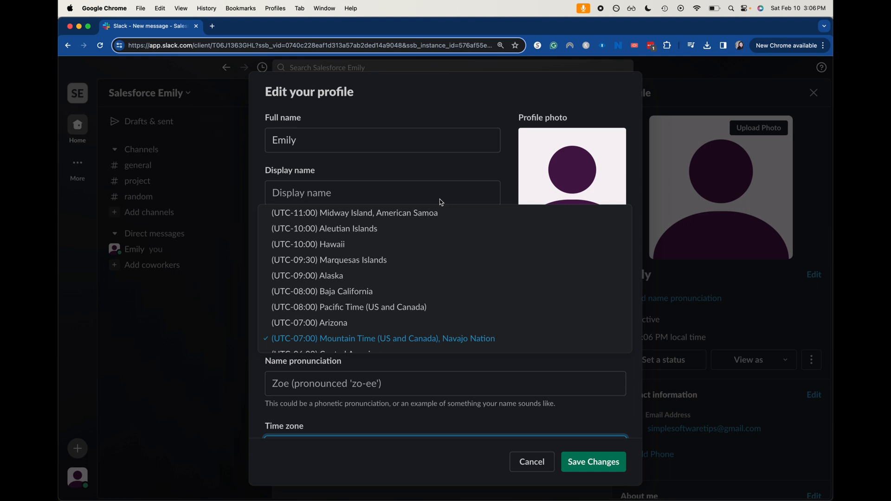
pyautogui.moveTo(499, 99)
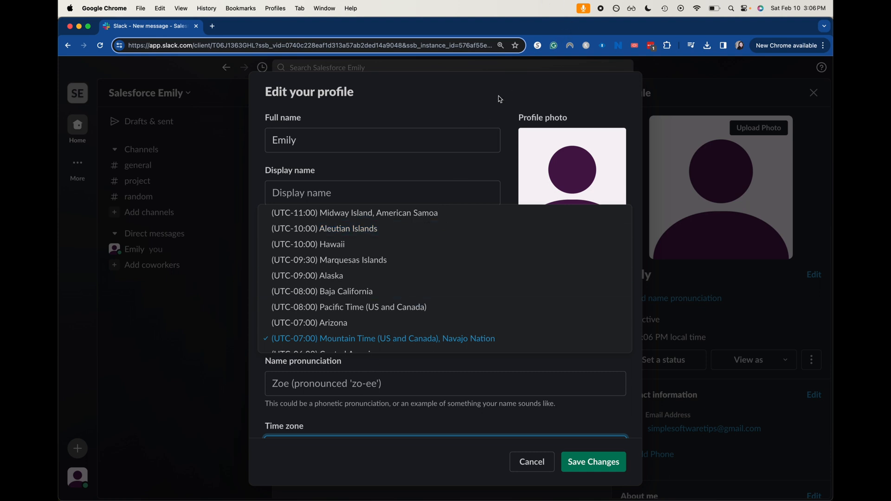
pyautogui.click(382, 338)
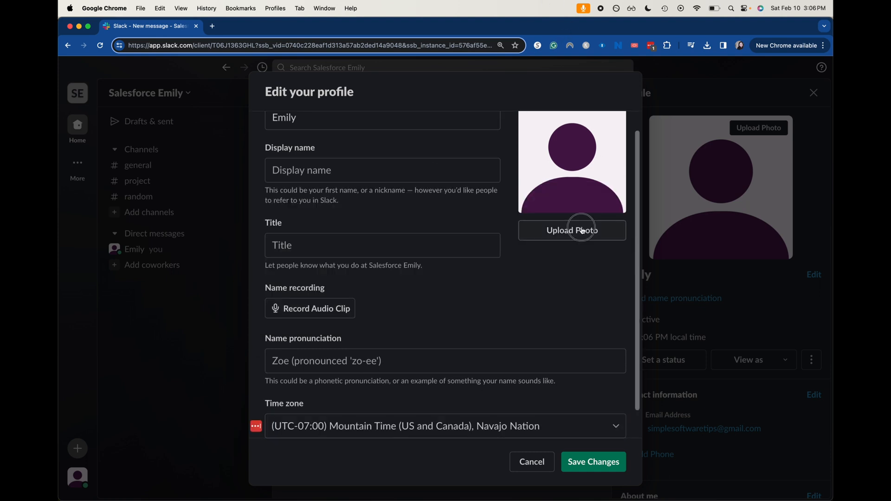
pyautogui.moveTo(323, 203)
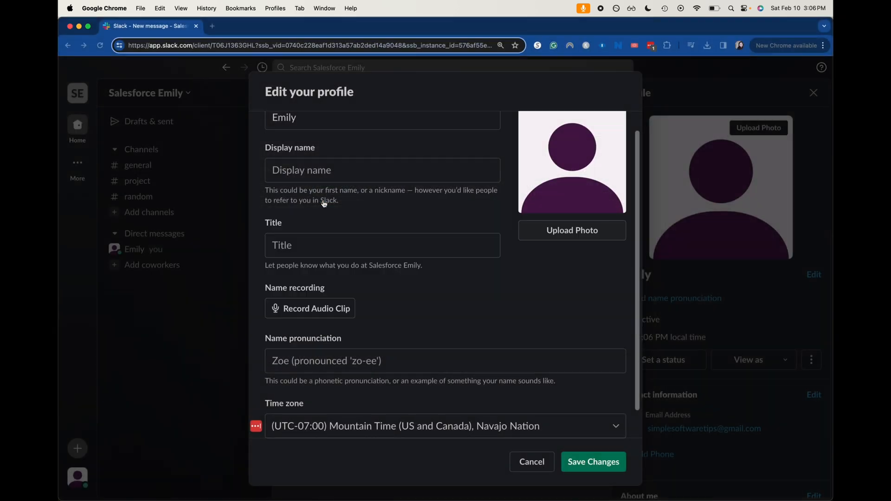
pyautogui.click(571, 230)
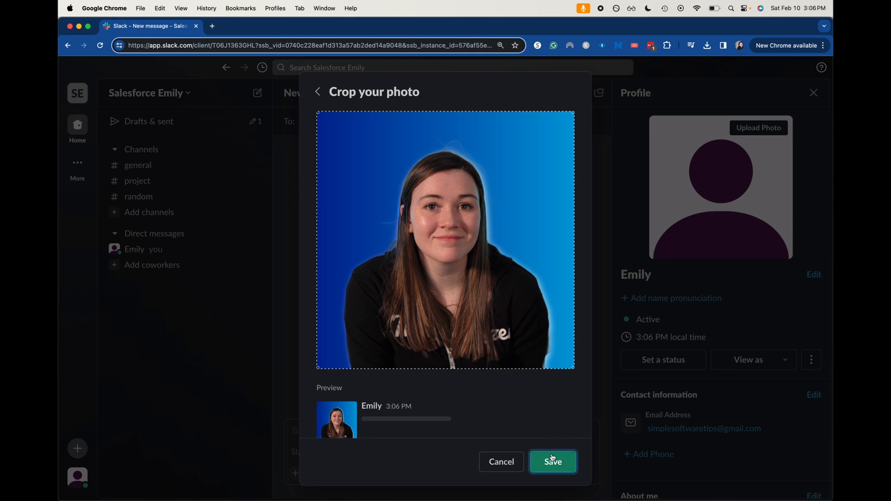
pyautogui.click(552, 461)
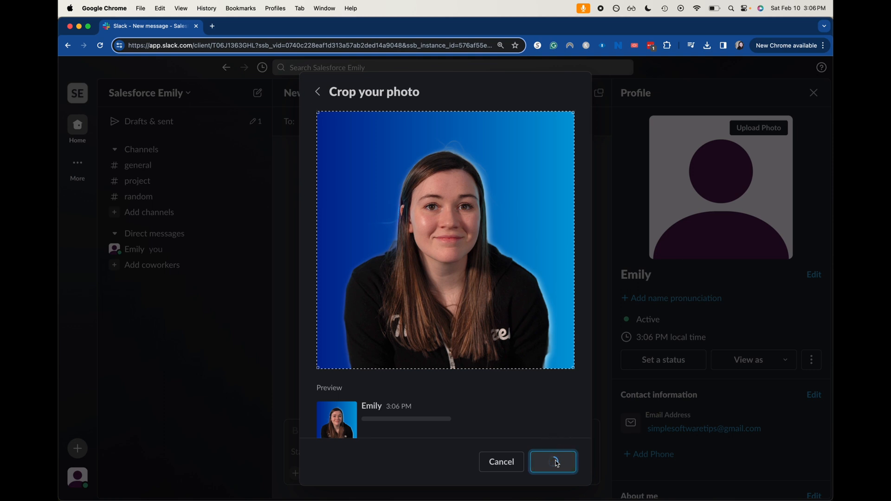
pyautogui.click(552, 461)
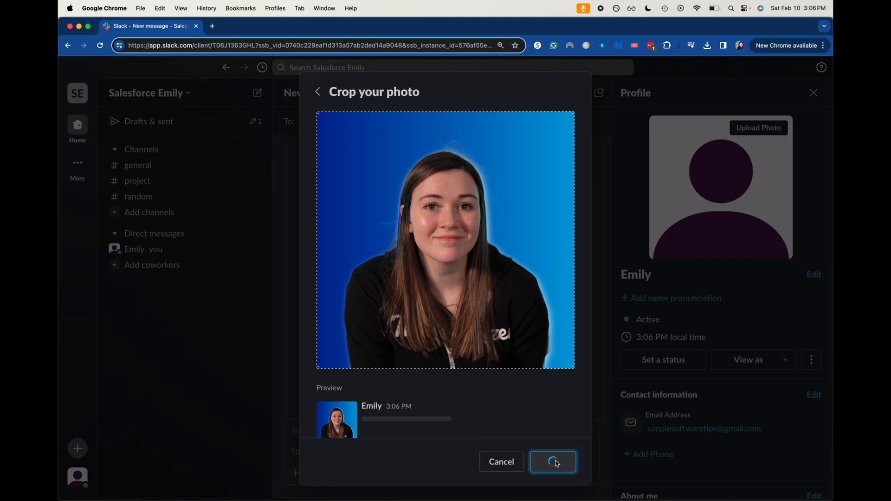
pyautogui.click(552, 462)
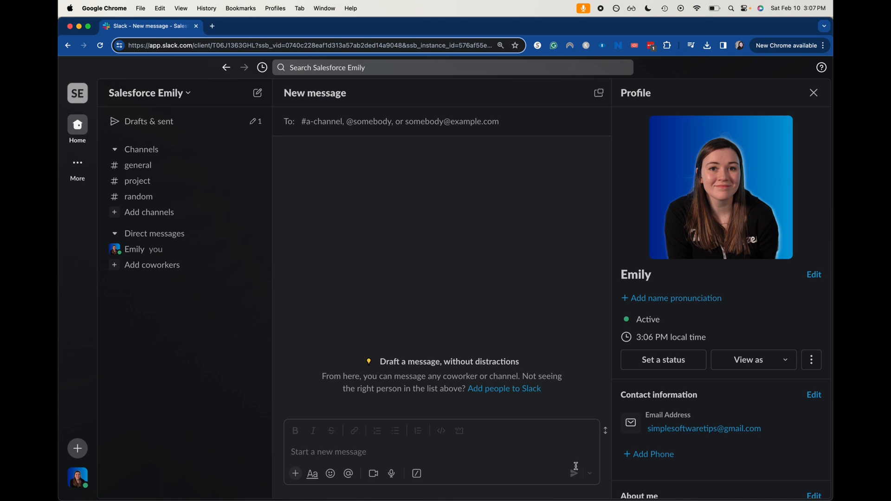
pyautogui.moveTo(755, 127)
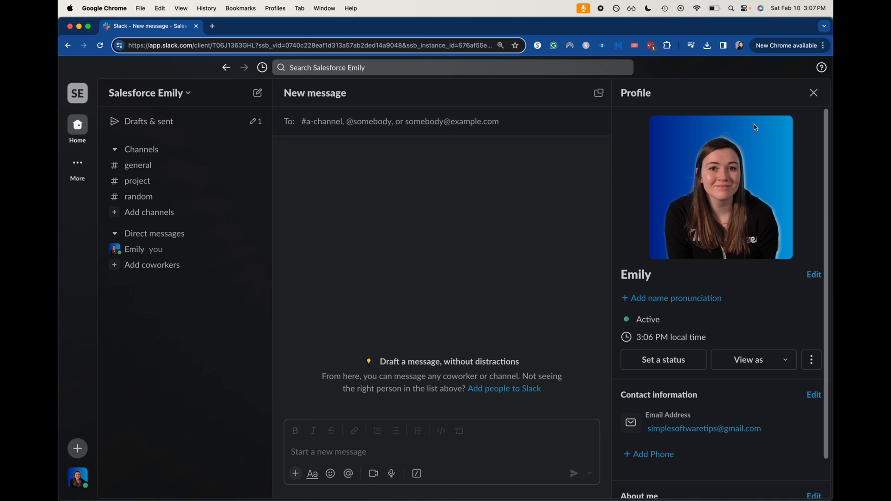
pyautogui.moveTo(814, 274)
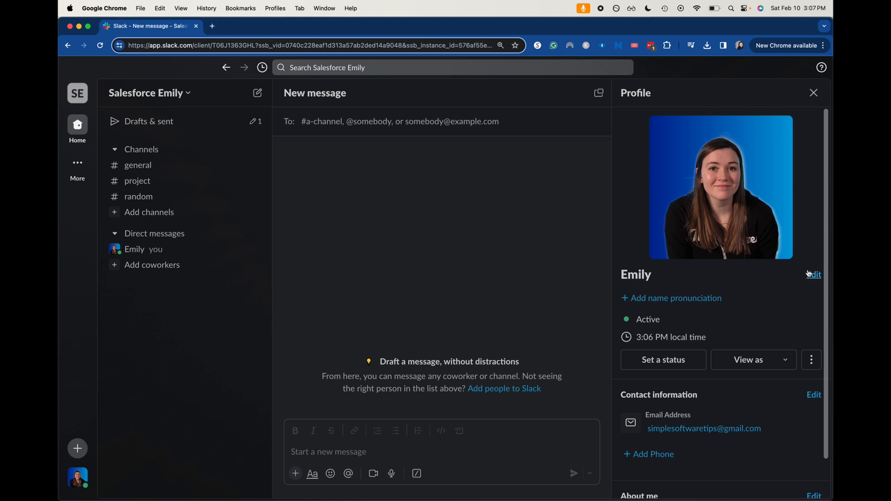
pyautogui.click(814, 274)
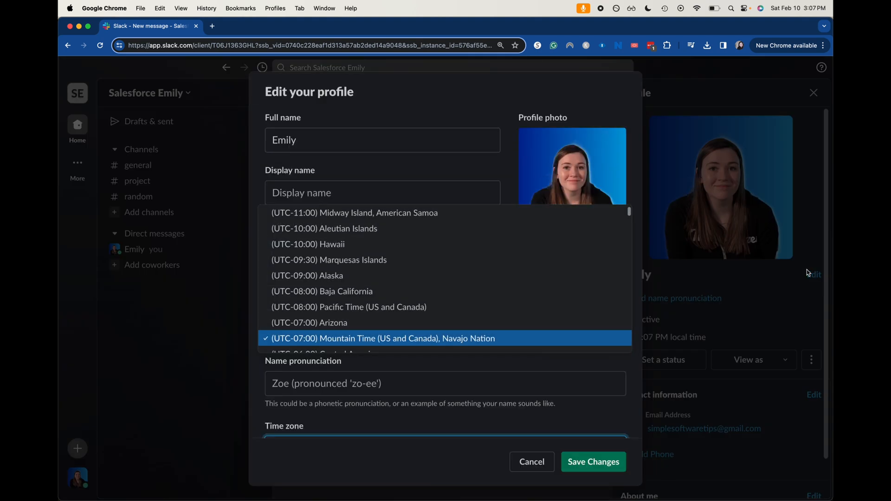
pyautogui.click(383, 338)
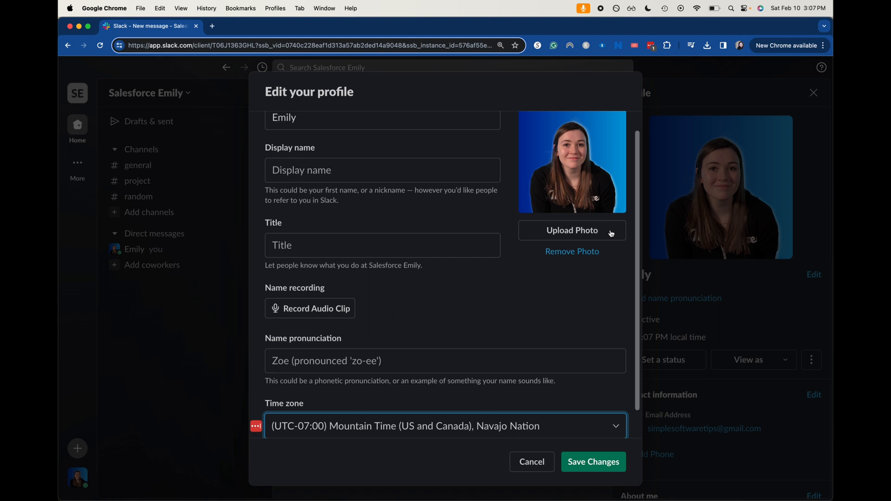
pyautogui.moveTo(544, 471)
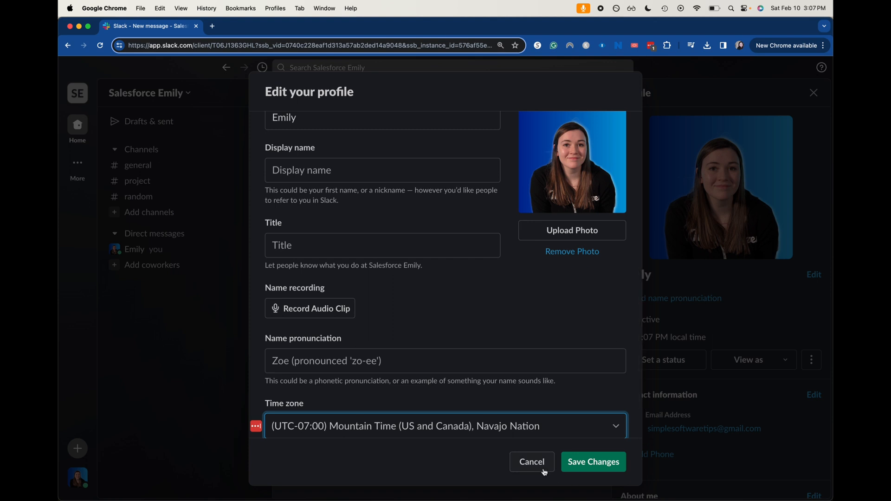
pyautogui.click(532, 462)
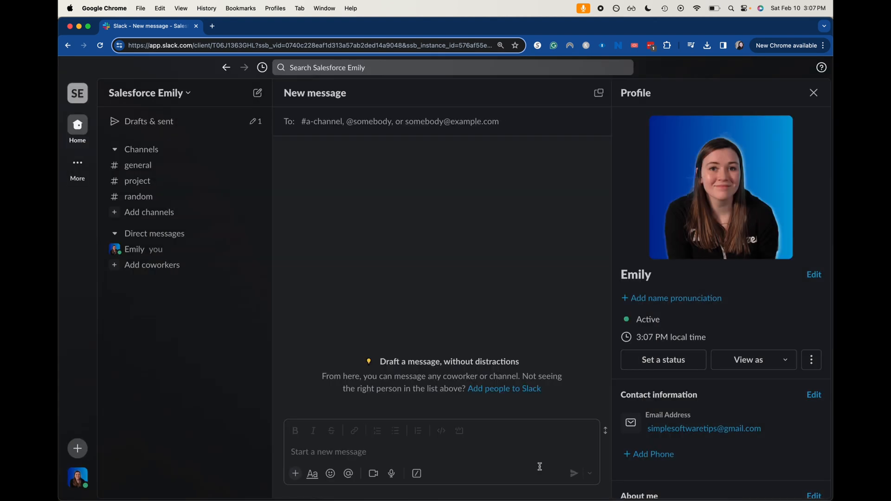